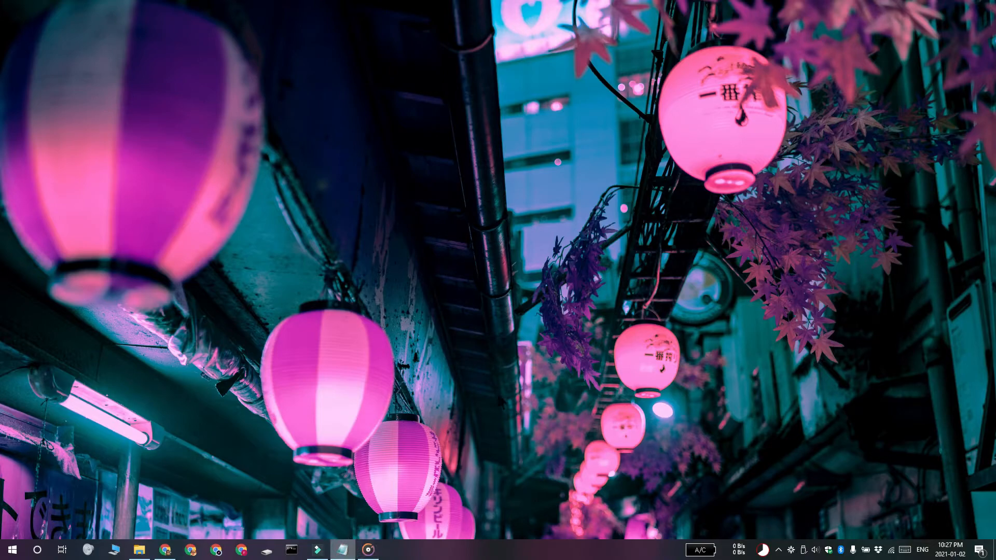
Use Win+Left and Alt+Space to pull the off-screen Notepad window partly into view.
key(Win+Left)
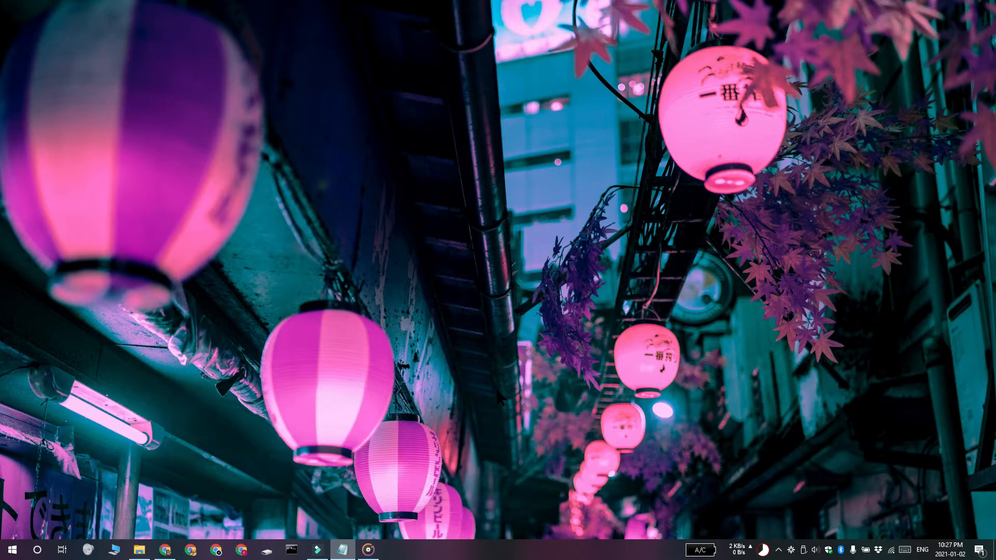
click(341, 550)
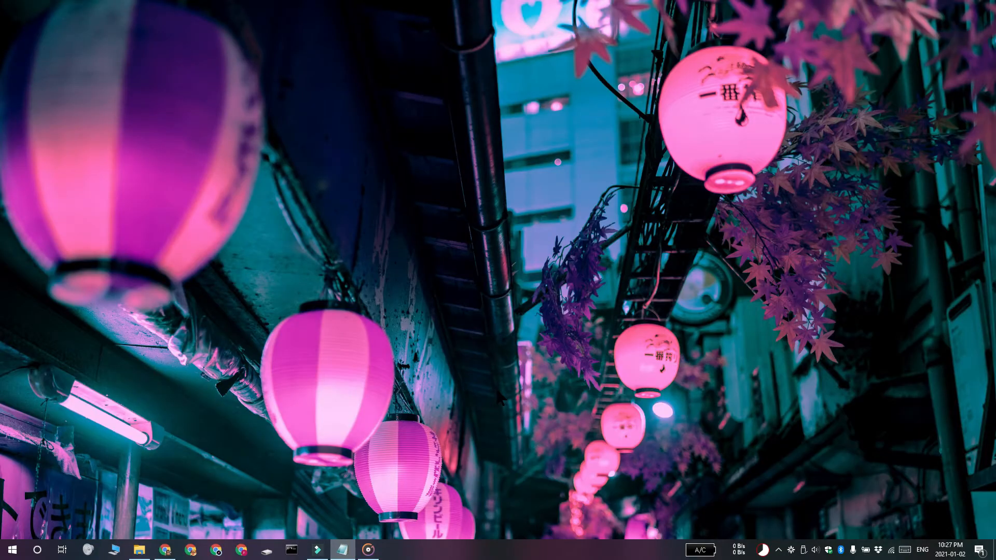
mouse_move(713, 55)
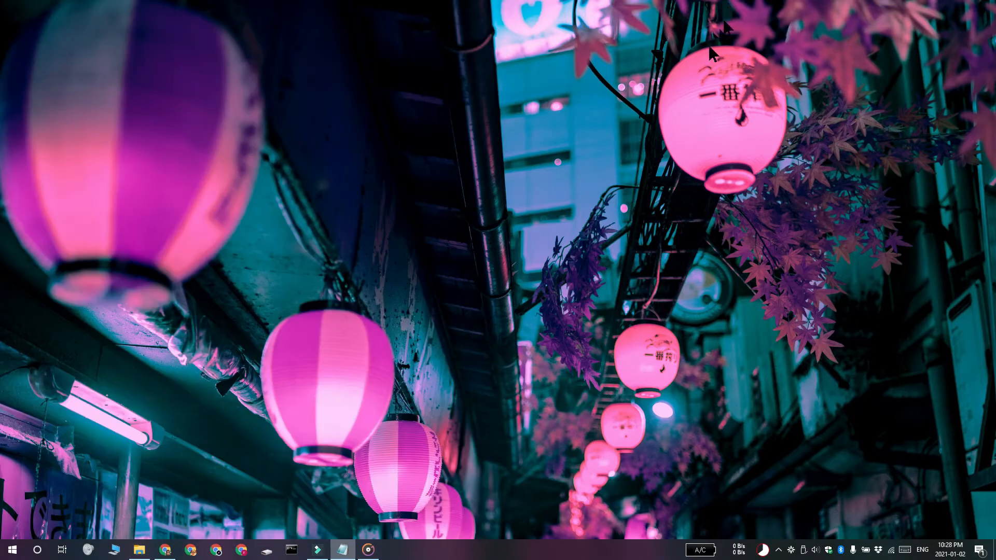
mouse_move(381, 403)
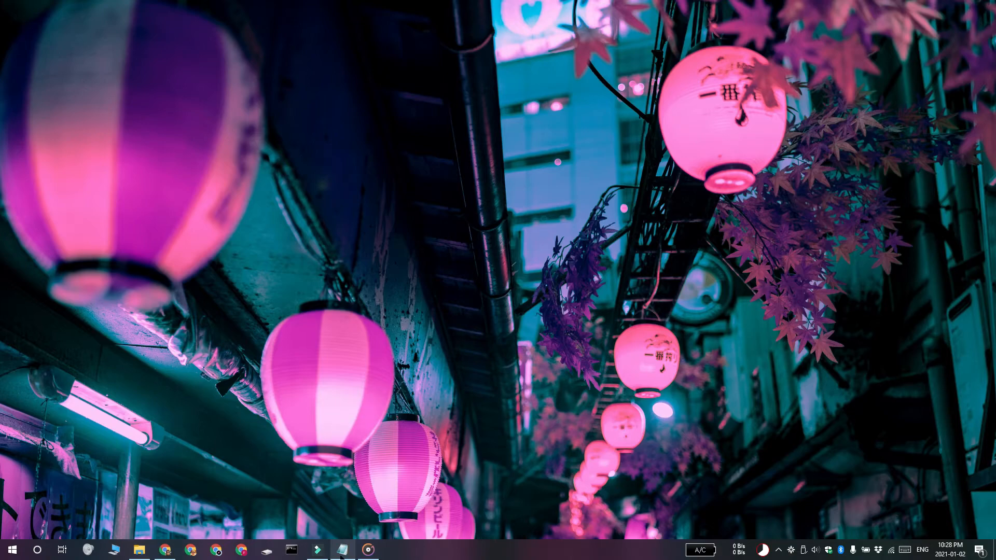
key(Alt+space)
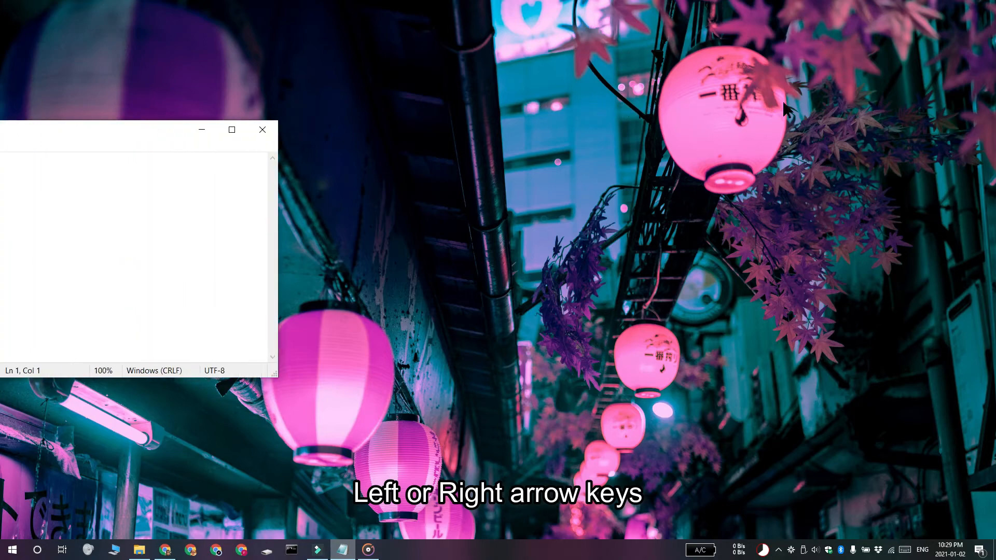
Drag the blank Notepad window by its title bar to the centre of the desktop.
drag(126, 130, 248, 135)
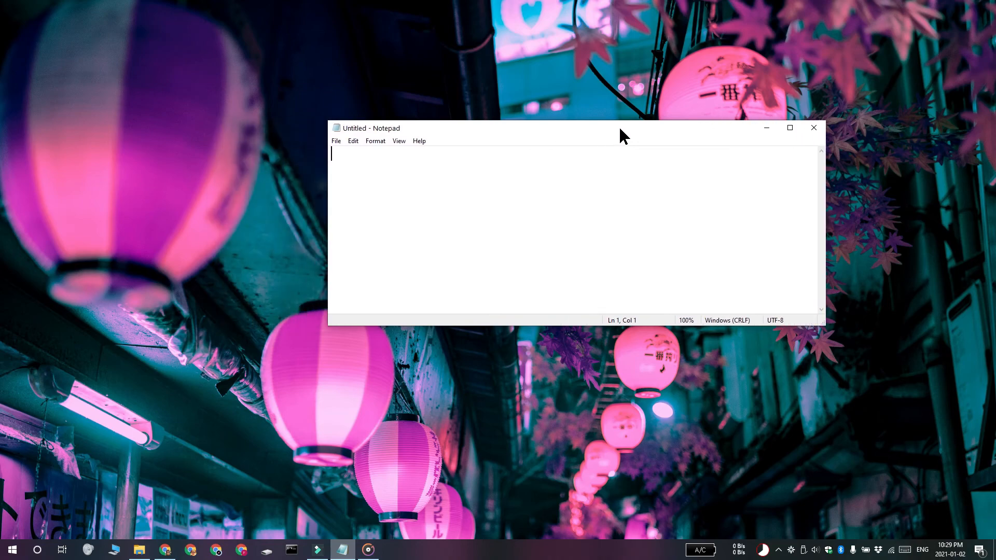
drag(623, 127, 658, 135)
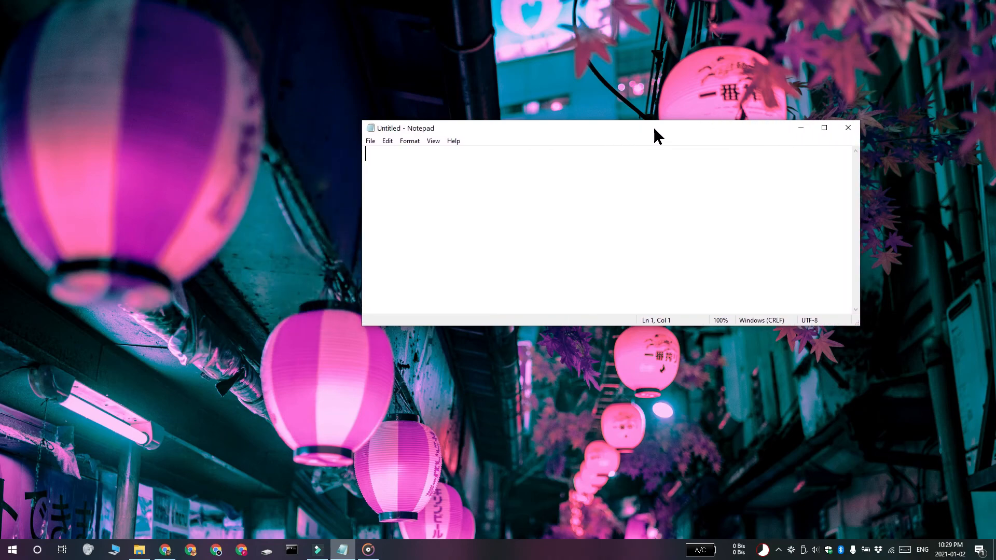